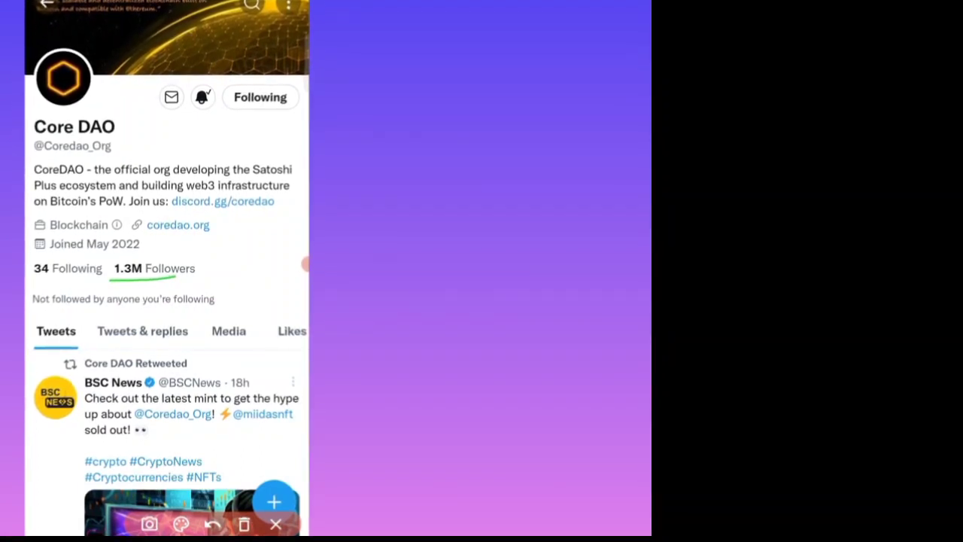
# - Scroll Core DAO's tweets past the CertiK audit retweet and back up to the BSC News Miidas retweet
pyautogui.scroll(3)
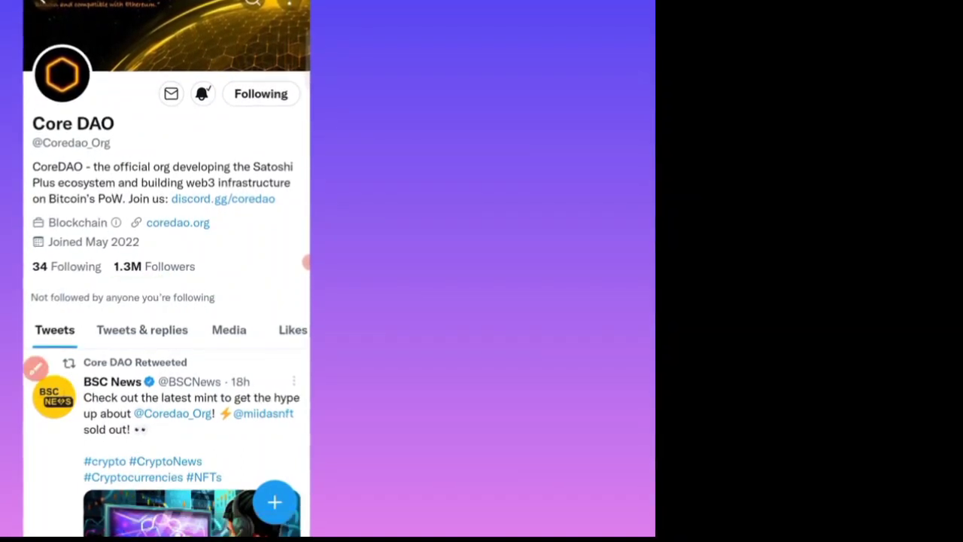
pyautogui.scroll(3)
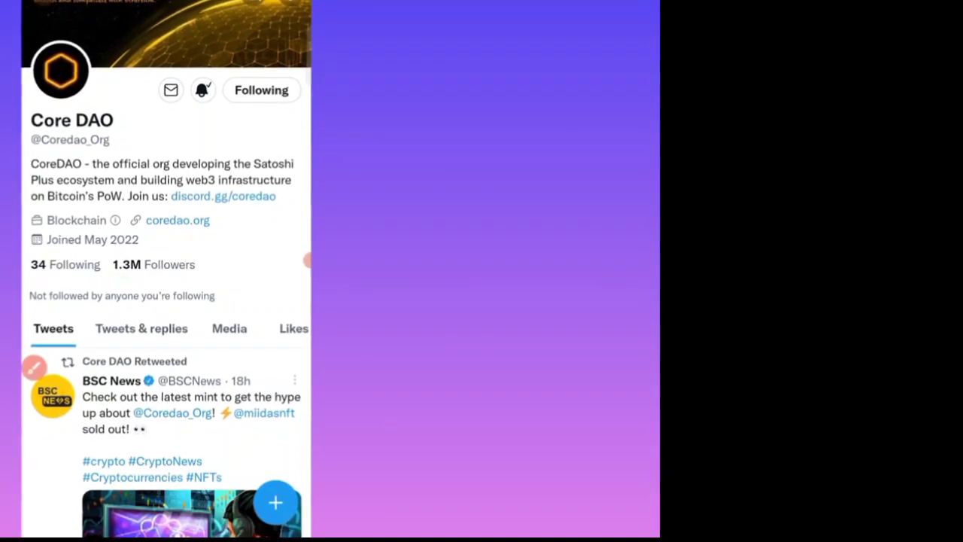
pyautogui.scroll(-3)
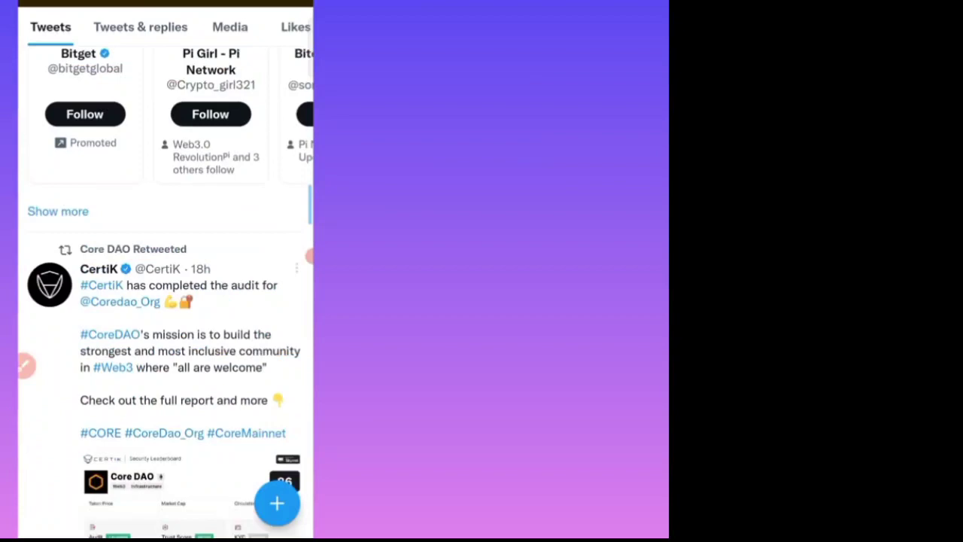
pyautogui.scroll(-3)
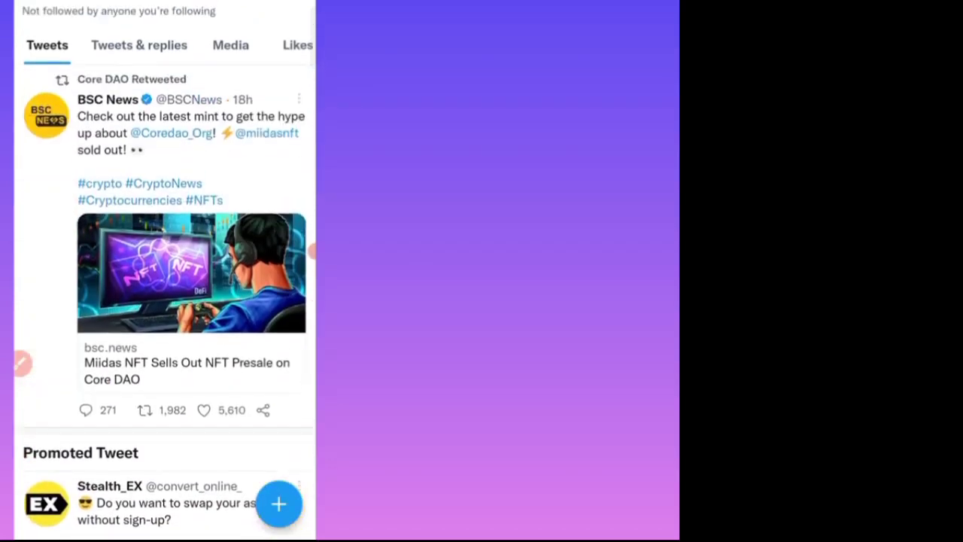
pyautogui.scroll(3)
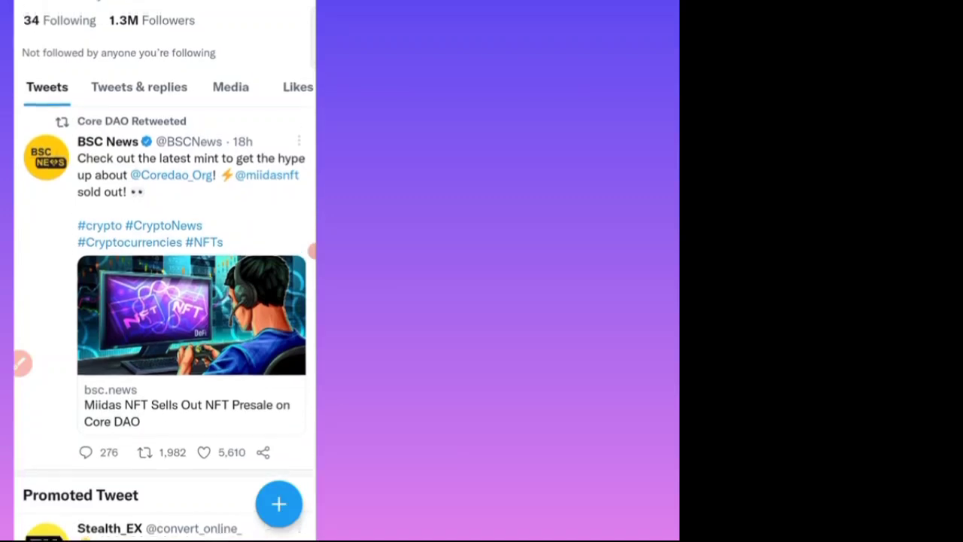
pyautogui.scroll(3)
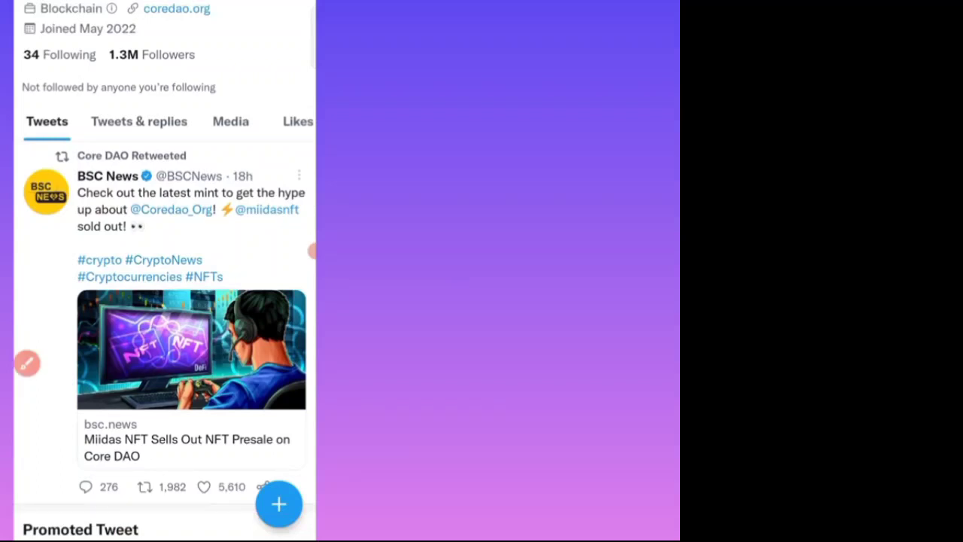
# - Open the BSC News article 'Miidas NFT Sells Out NFT Presale on Core DAO' and read to the partnership announcement
pyautogui.click(190, 440)
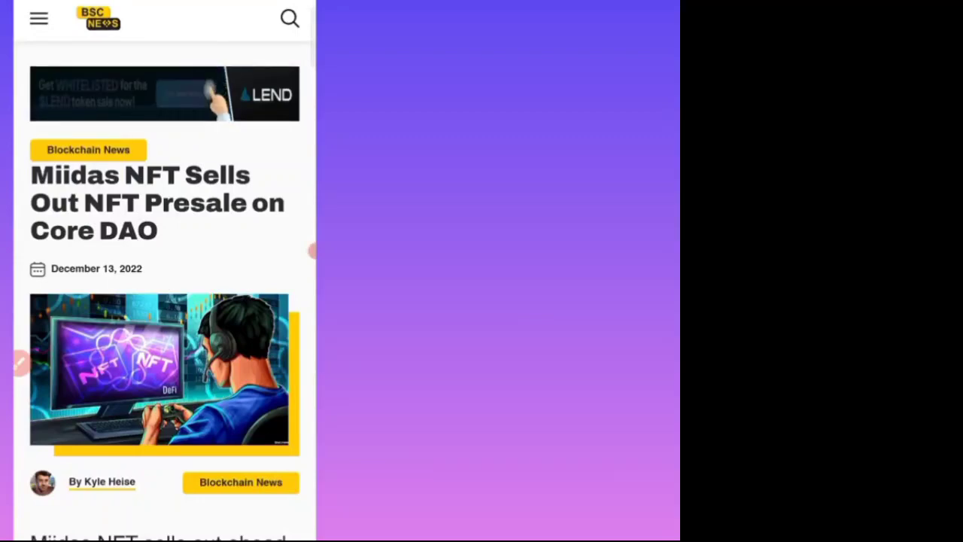
pyautogui.scroll(-3)
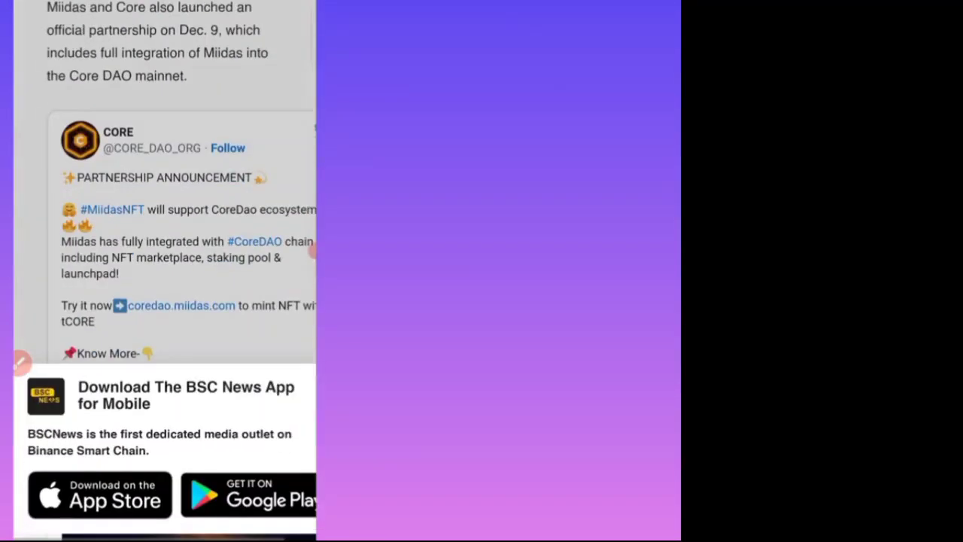